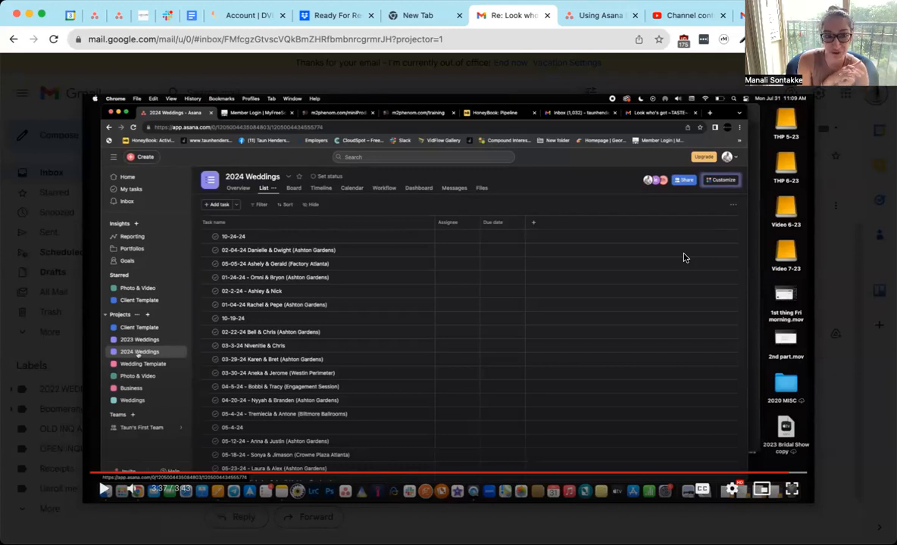
mouse_move(135, 342)
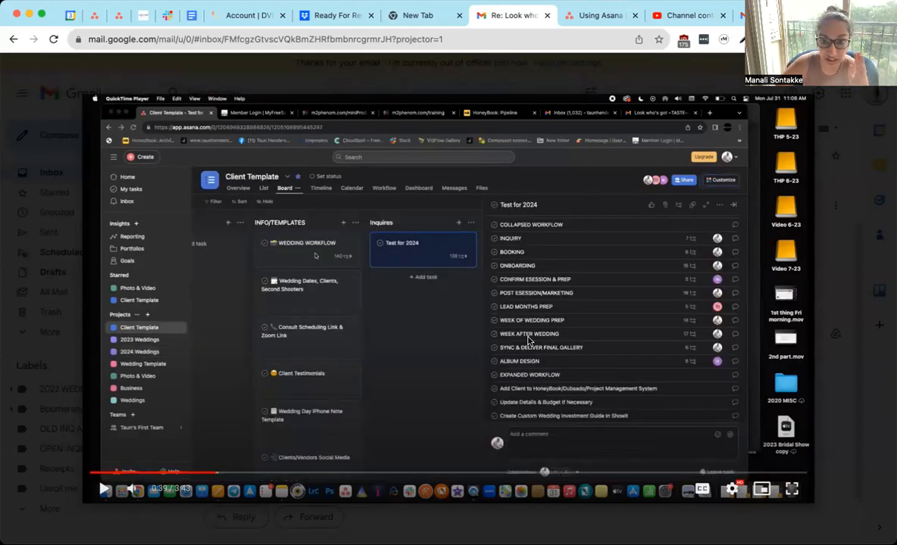
mouse_move(659, 356)
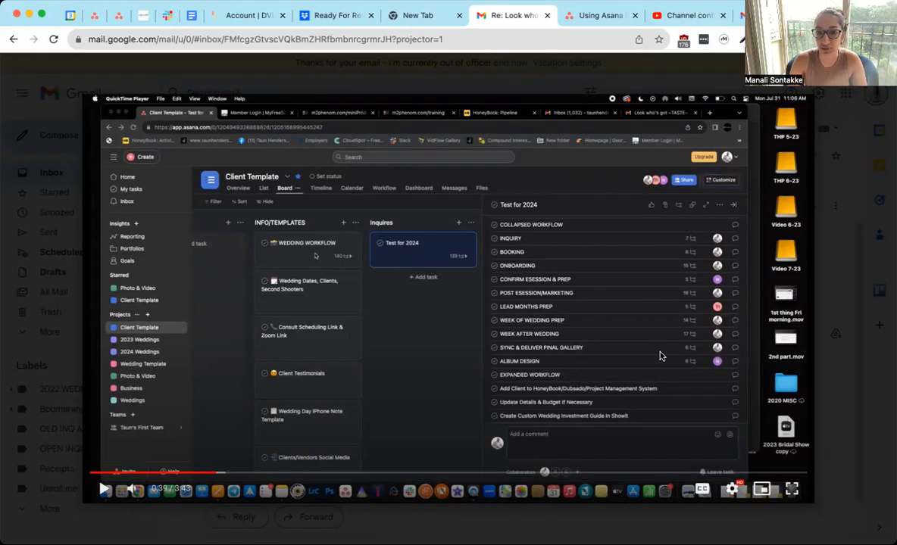
mouse_move(644, 345)
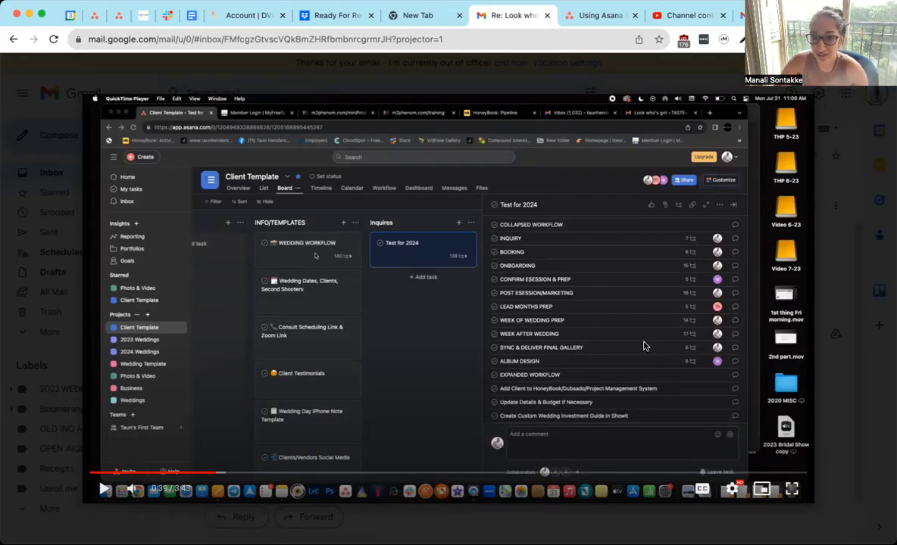
mouse_move(716, 337)
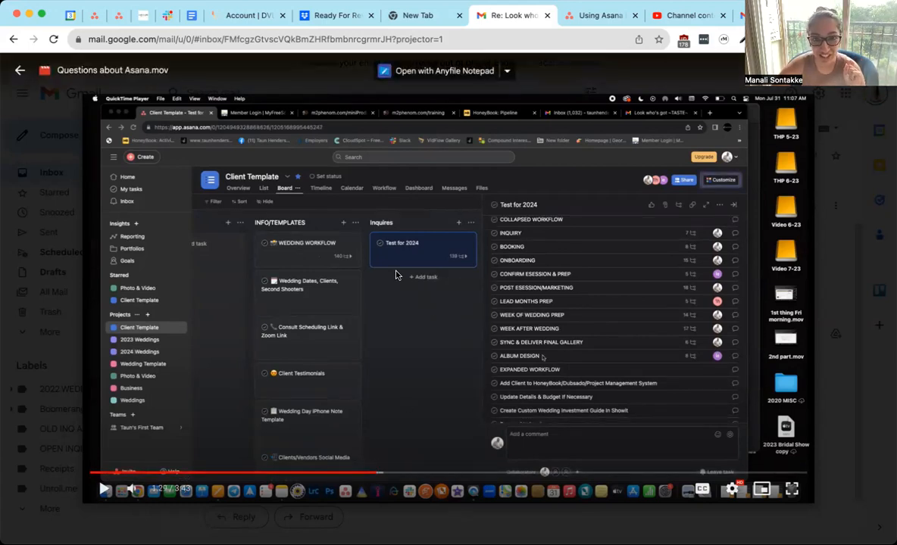
mouse_move(624, 255)
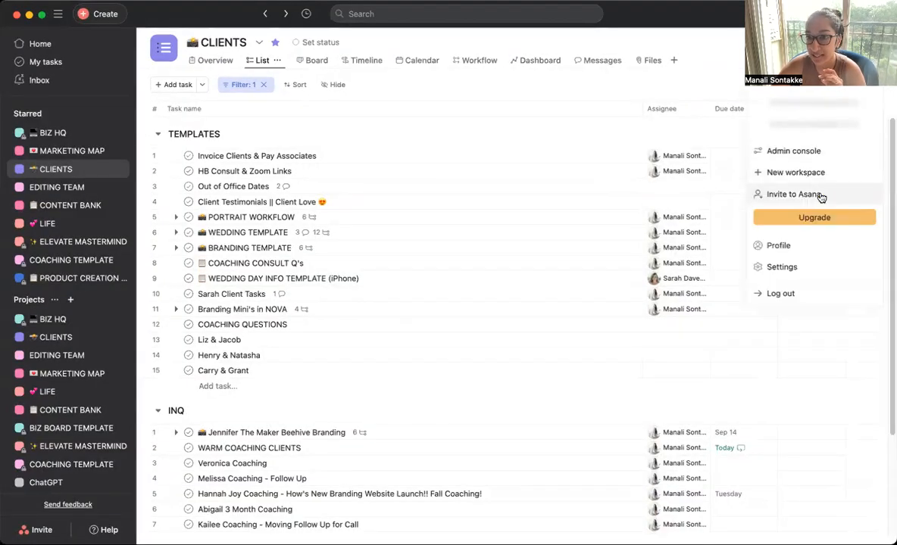
Step: Switch the interface theme to Dark in Display settings, then back to Light
left_click(782, 267)
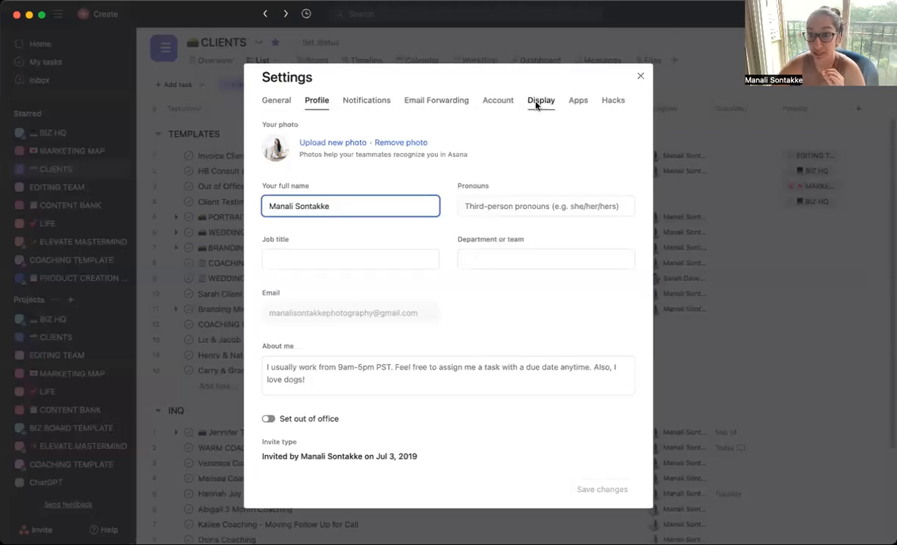
left_click(541, 100)
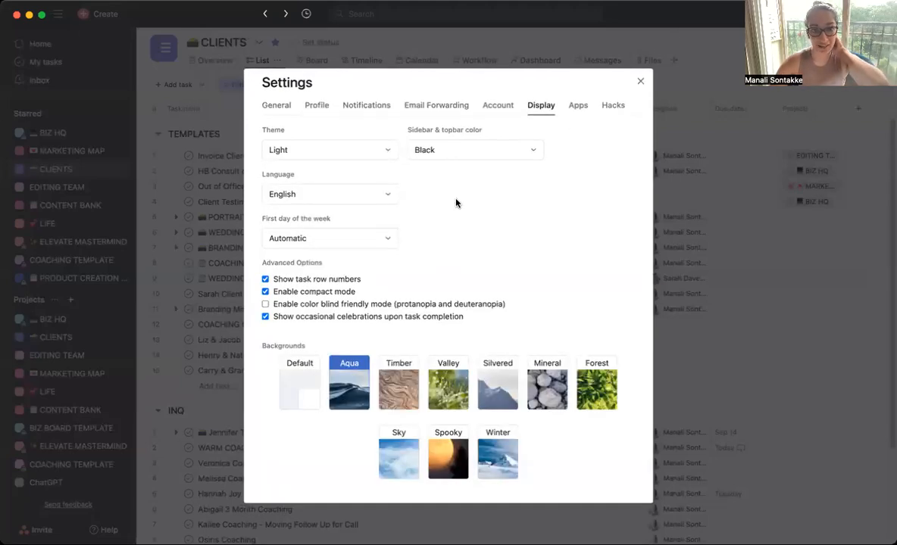
left_click(330, 150)
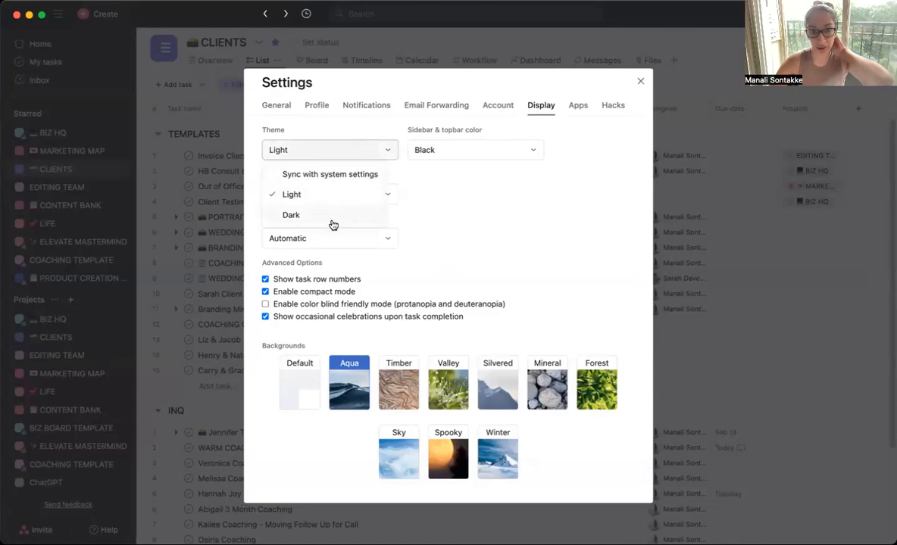
left_click(291, 215)
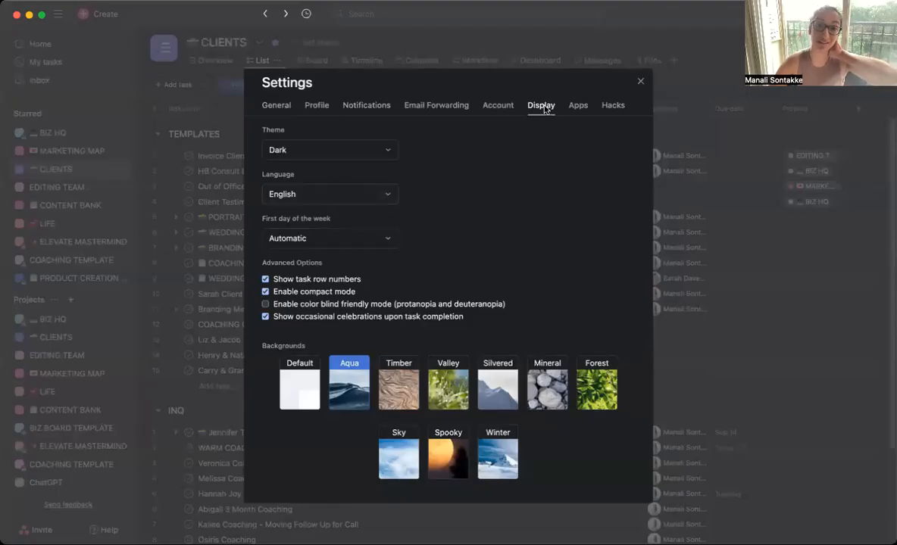
left_click(330, 150)
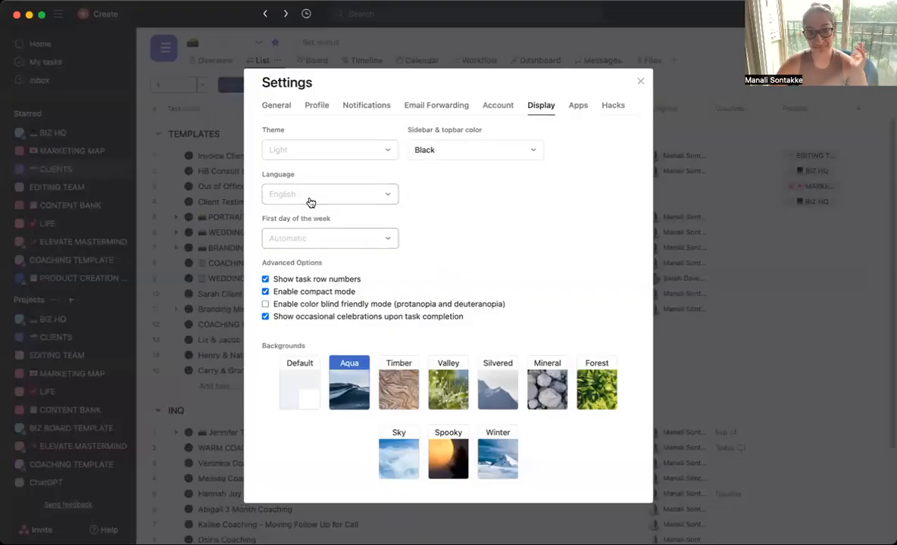
left_click(476, 150)
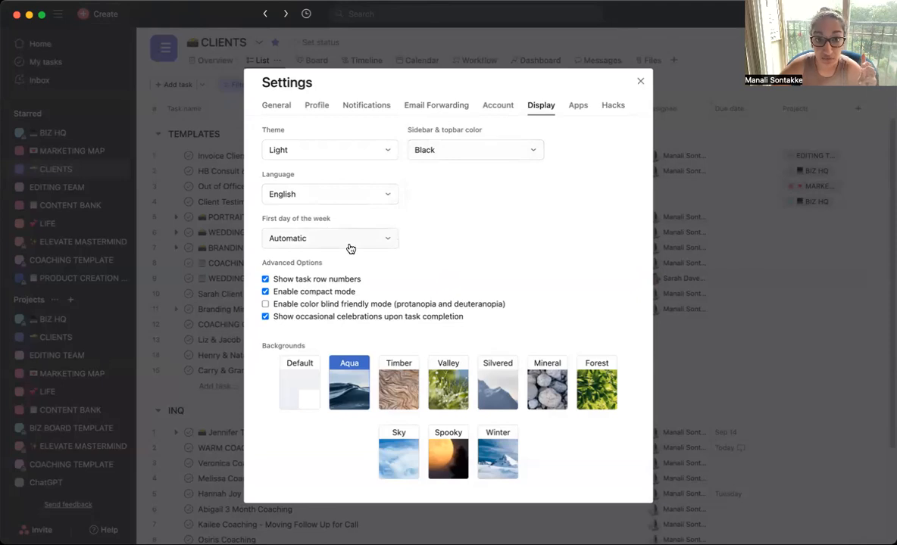
mouse_move(491, 233)
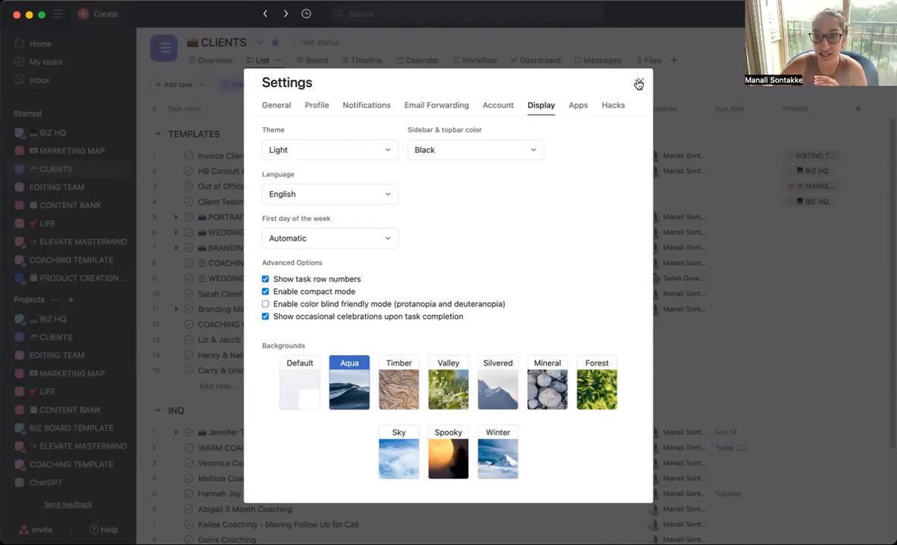
Step: Close the Settings dialog to return to the CLIENTS task list
left_click(639, 83)
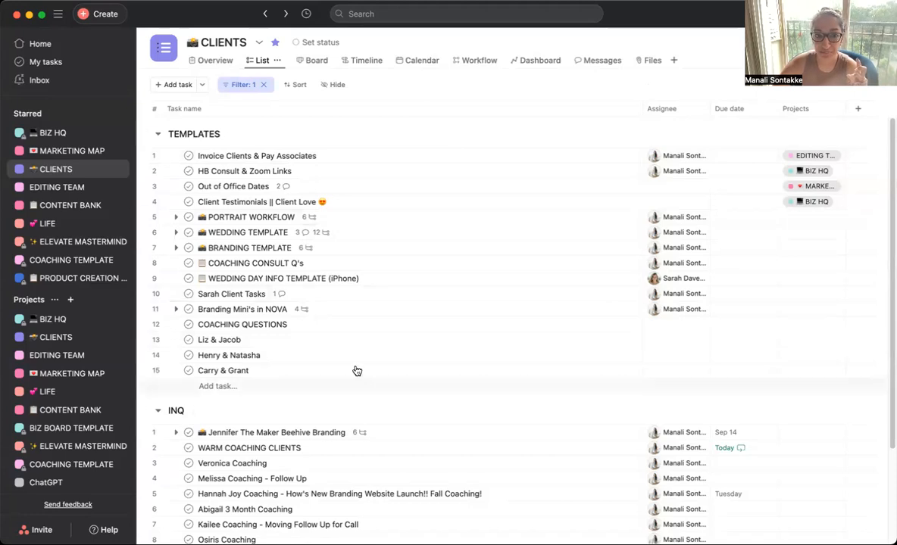
mouse_move(394, 339)
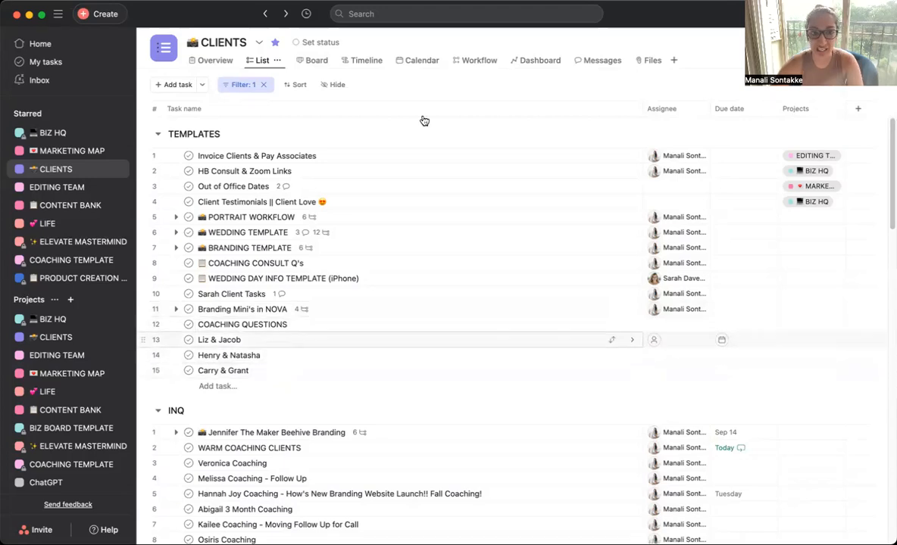
Step: Create and add a new Engagement Session 2 tag to the Liz & Jacob task
left_click(218, 339)
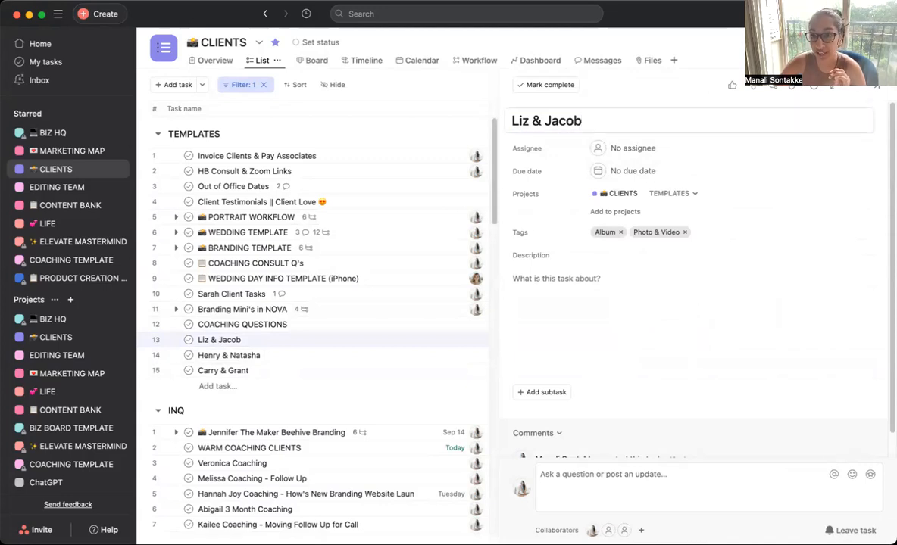
left_click(876, 85)
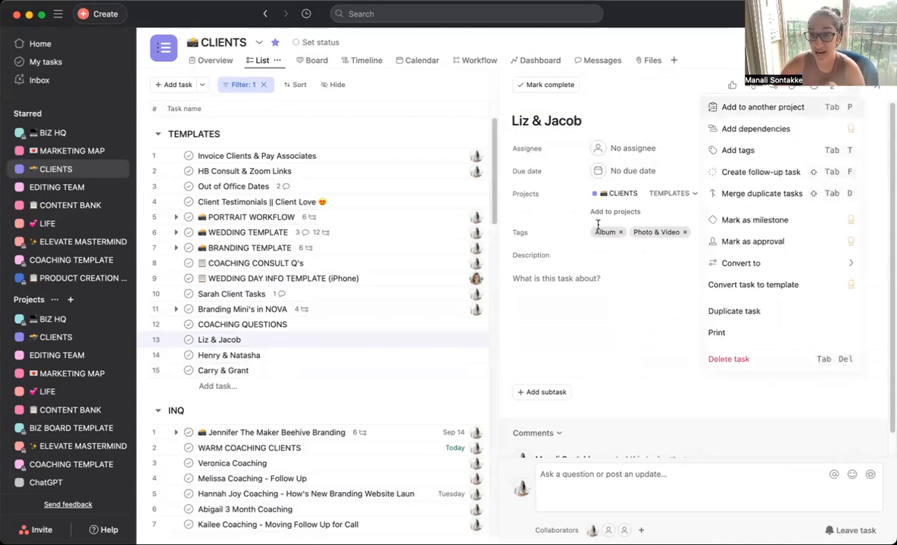
mouse_move(700, 185)
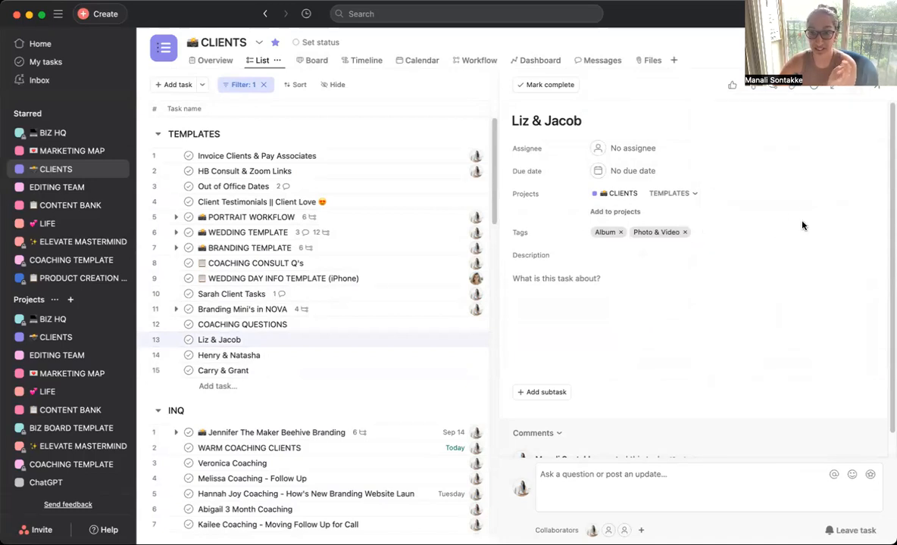
mouse_move(796, 234)
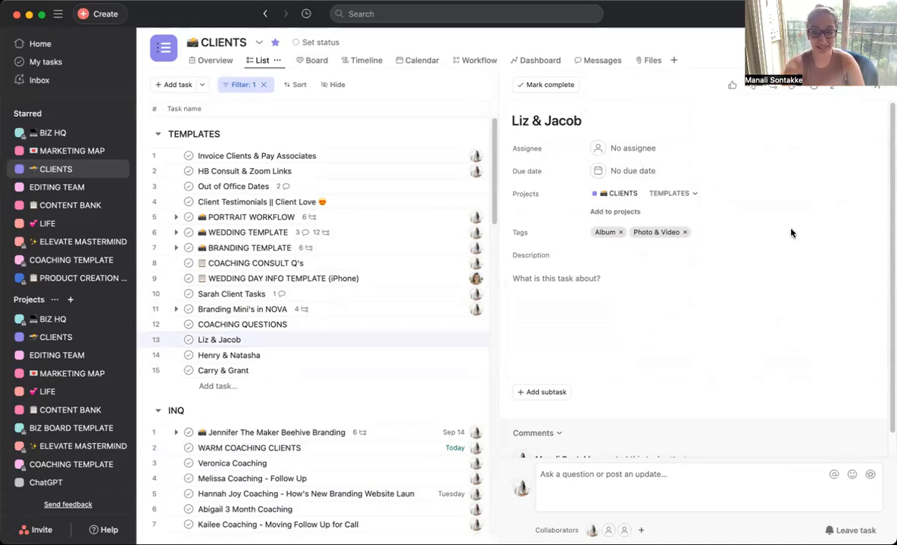
left_click(667, 232)
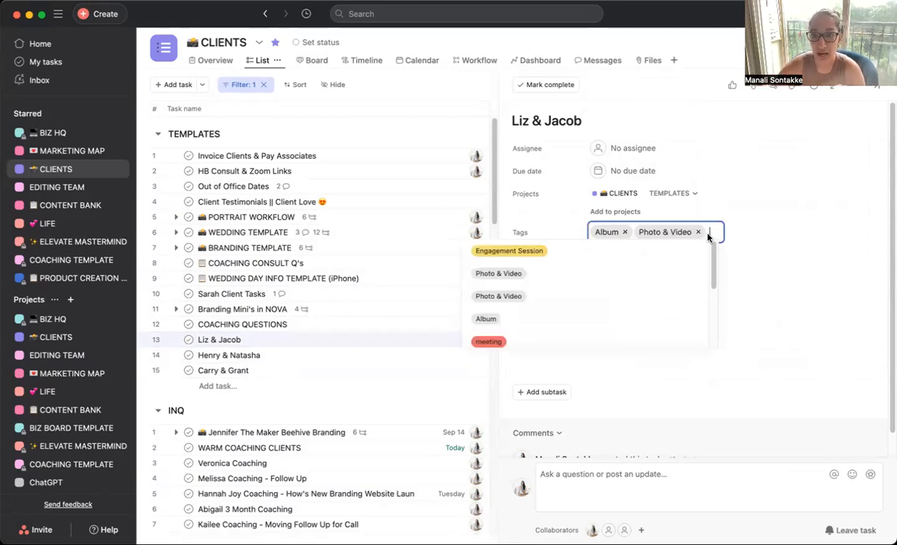
type("Engage")
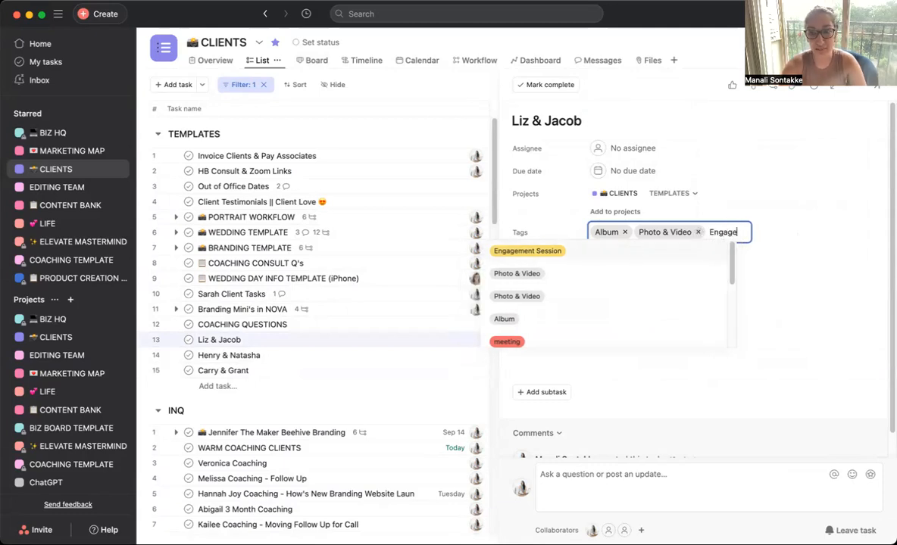
left_click(528, 252)
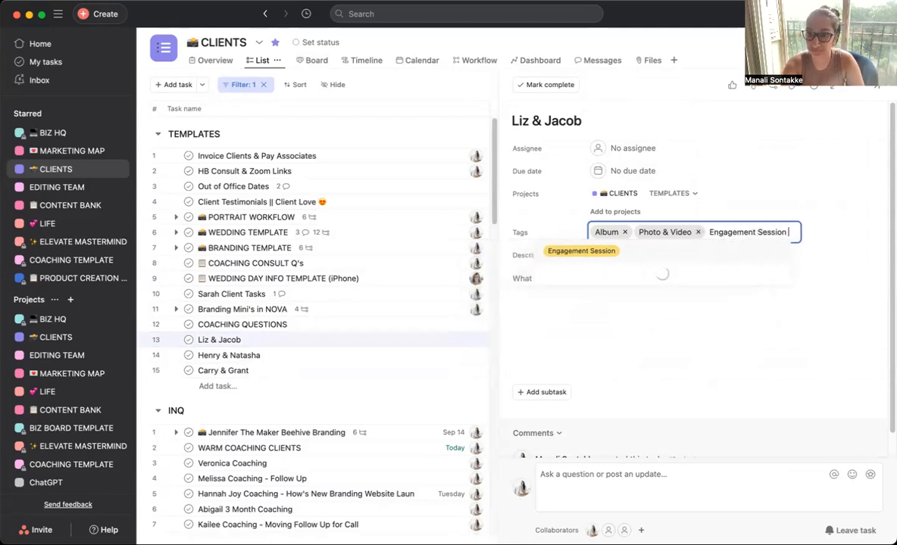
type("2")
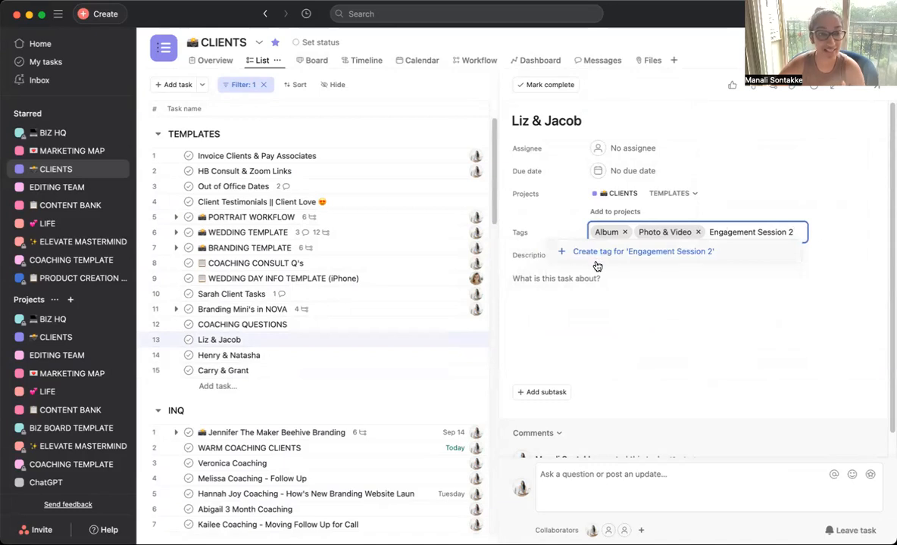
left_click(642, 252)
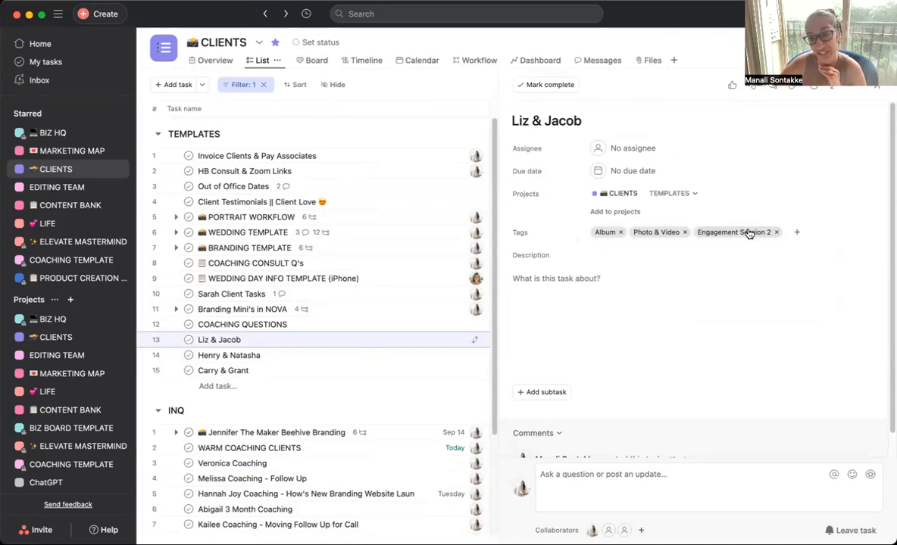
Step: Review the Henry & Natasha and Carry & Grant task details and their tags
left_click(229, 354)
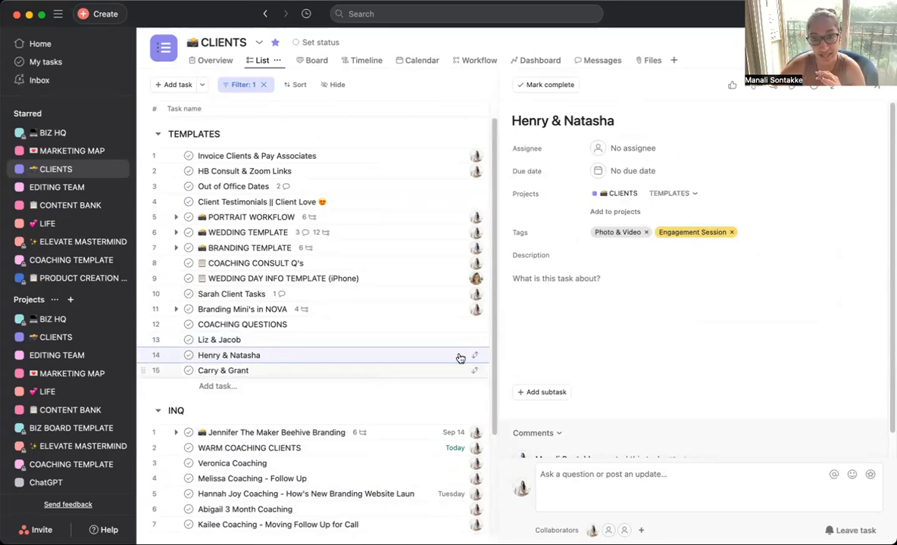
left_click(223, 370)
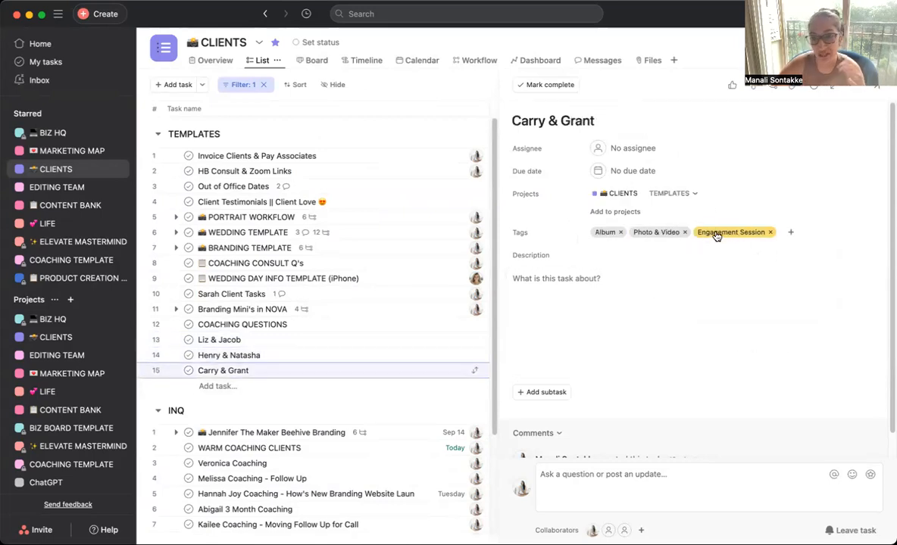
left_click(685, 232)
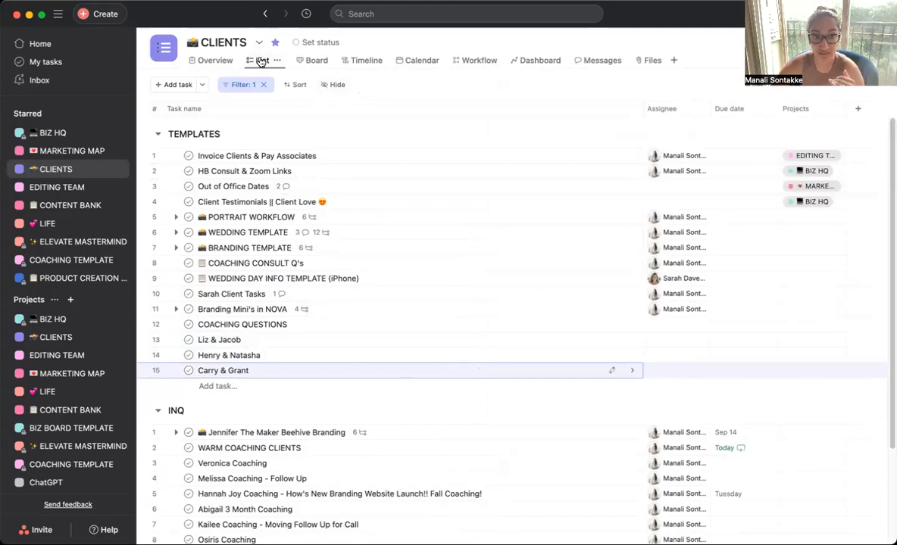
Step: Show the Tags column in the CLIENTS list in place of Projects
left_click(337, 85)
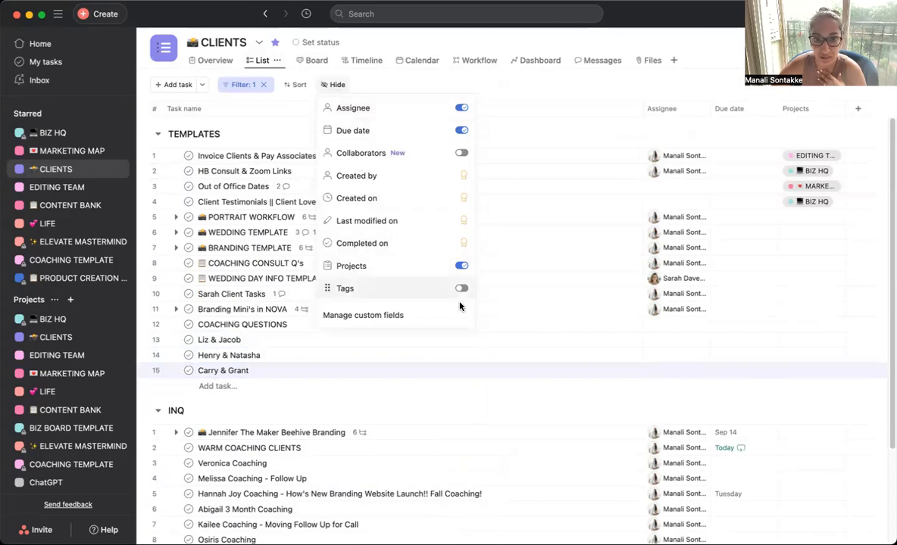
left_click(461, 288)
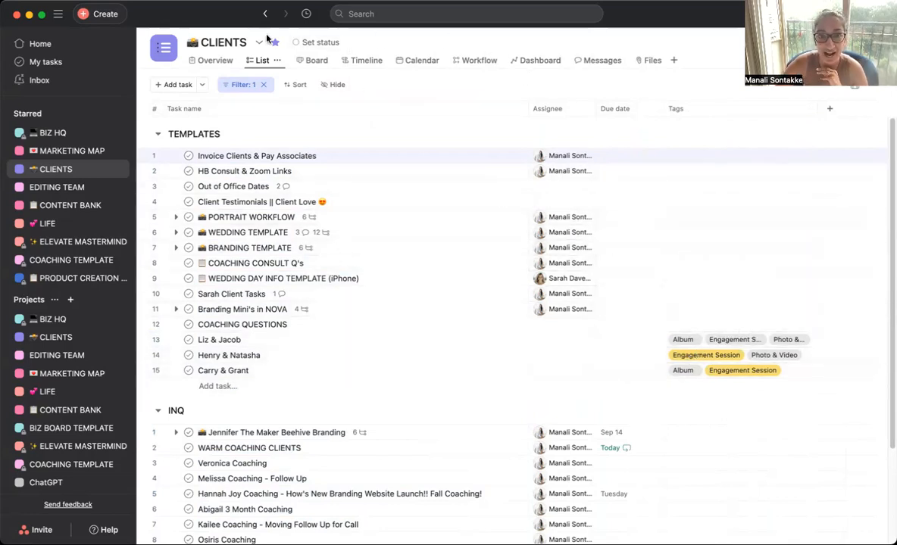
Step: Show CLIENTS as a board and bring the Liz & Jacob card into view
left_click(313, 60)
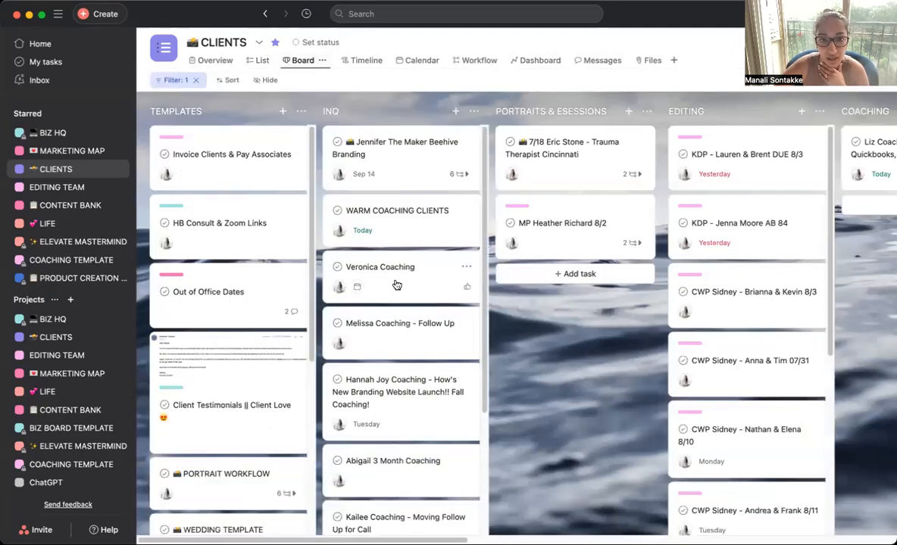
mouse_move(462, 331)
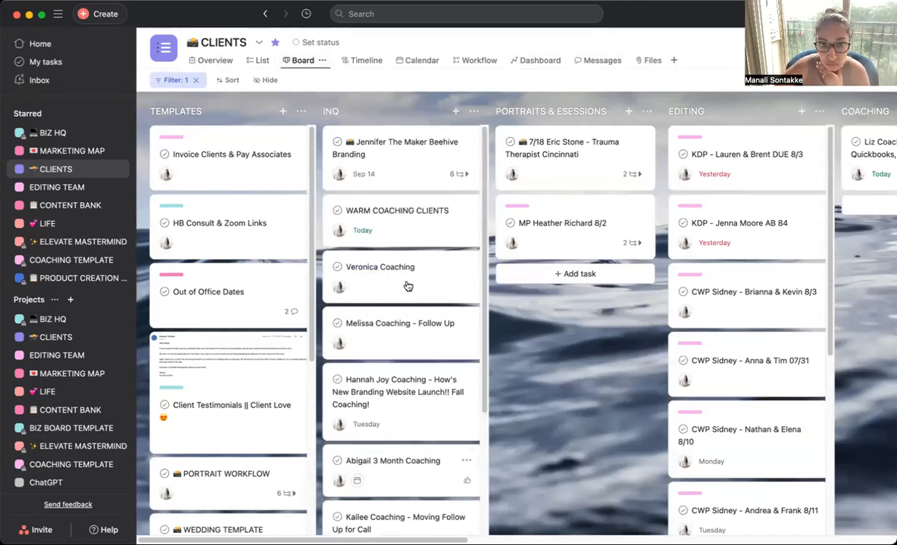
scroll("down", 3)
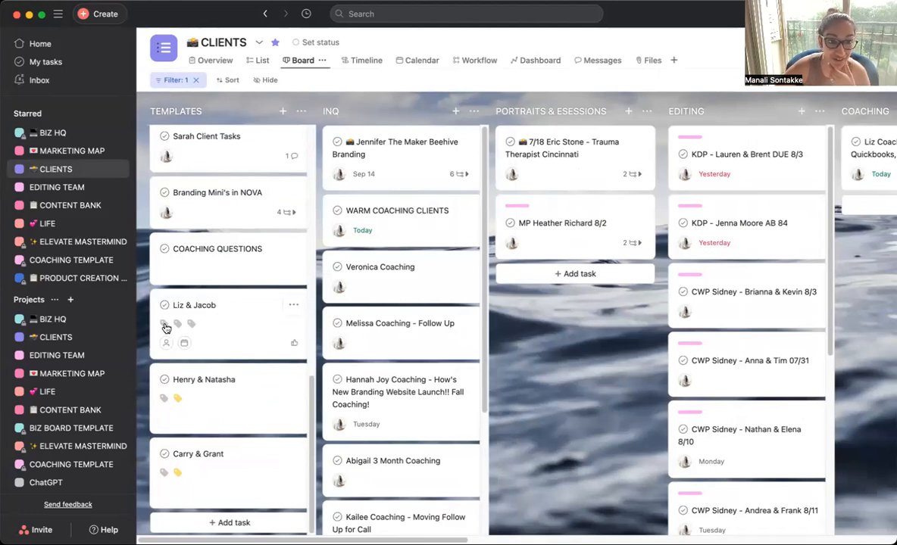
mouse_move(173, 325)
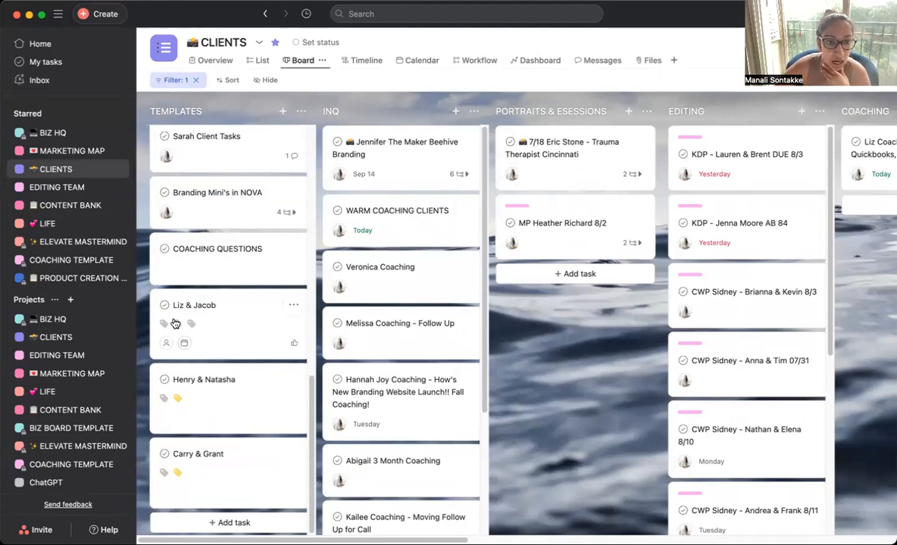
mouse_move(175, 325)
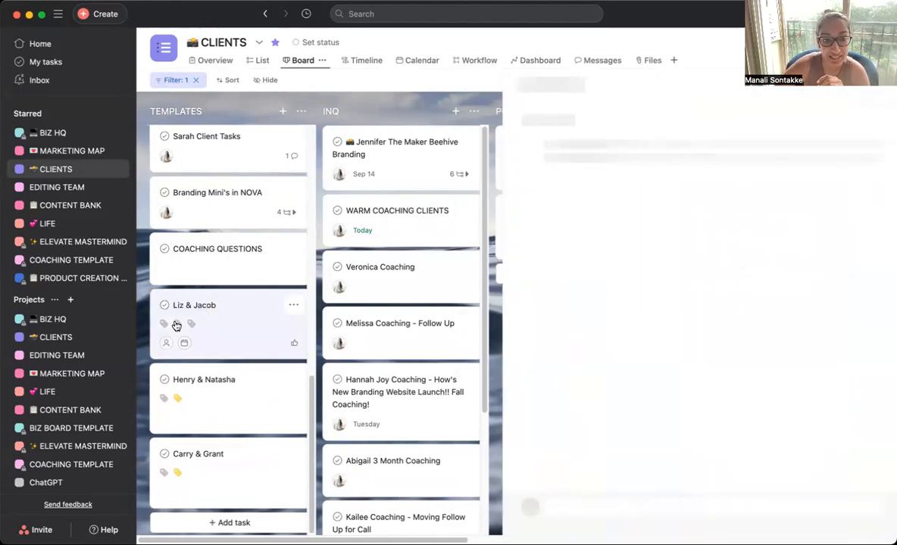
Step: Give the Photo & Video tag on Liz & Jacob an orange color
left_click(194, 304)
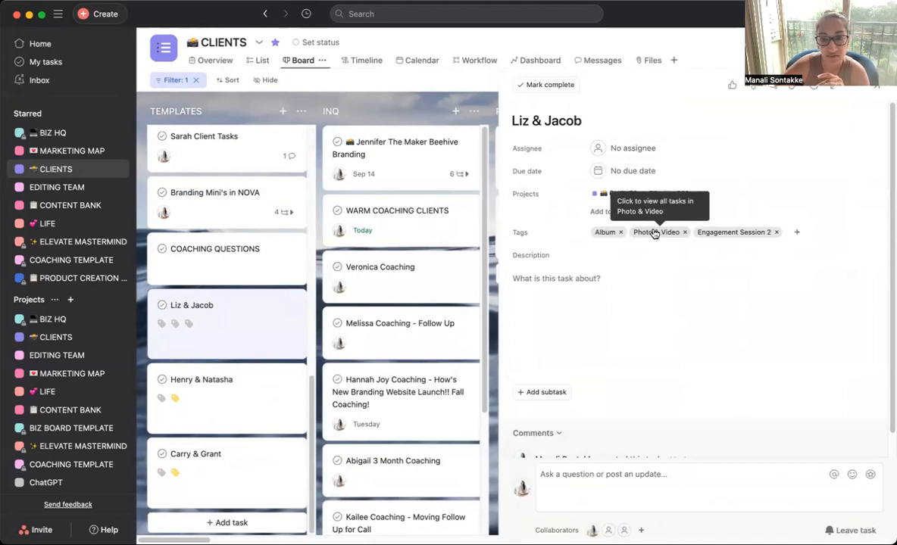
left_click(658, 232)
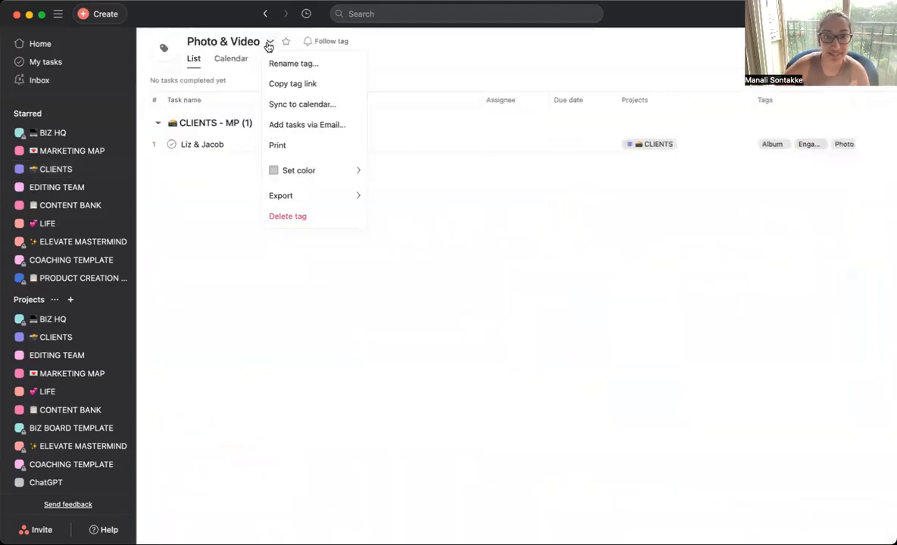
left_click(299, 170)
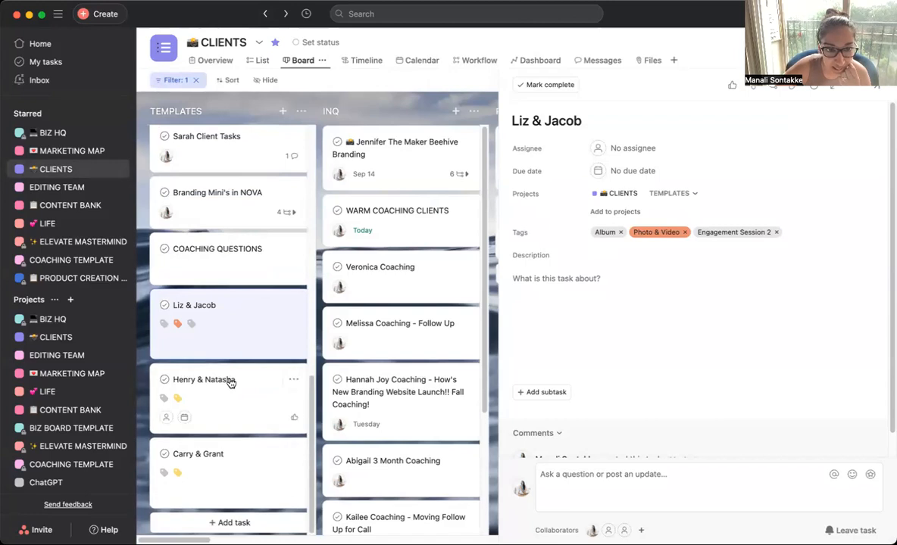
mouse_move(734, 232)
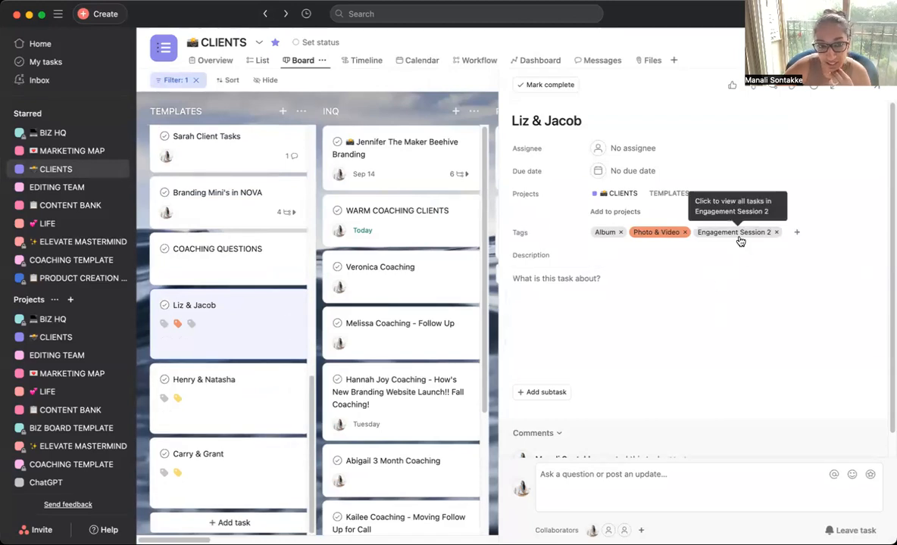
Step: Replace Liz & Jacob's Engagement Session 2 tag with Engagement Session, matching Henry & Natasha
left_click(203, 379)
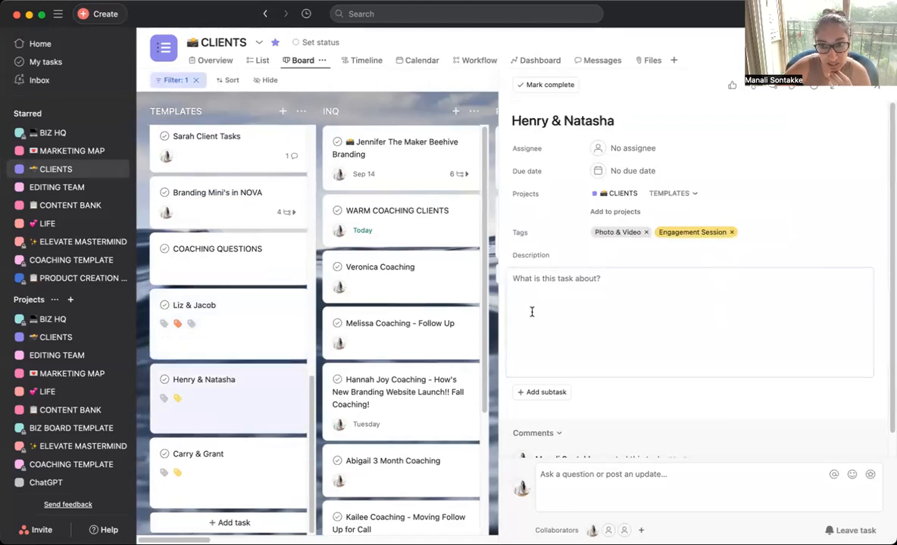
left_click(194, 306)
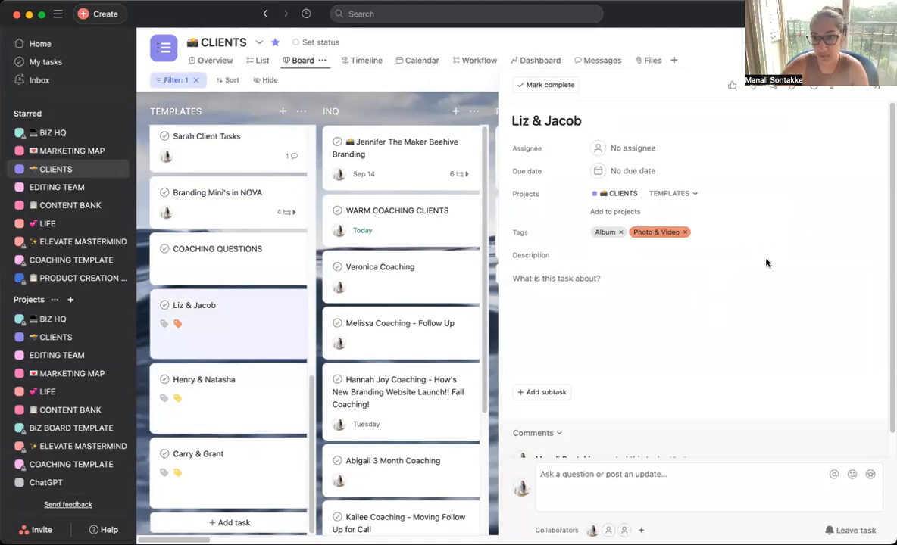
type("en")
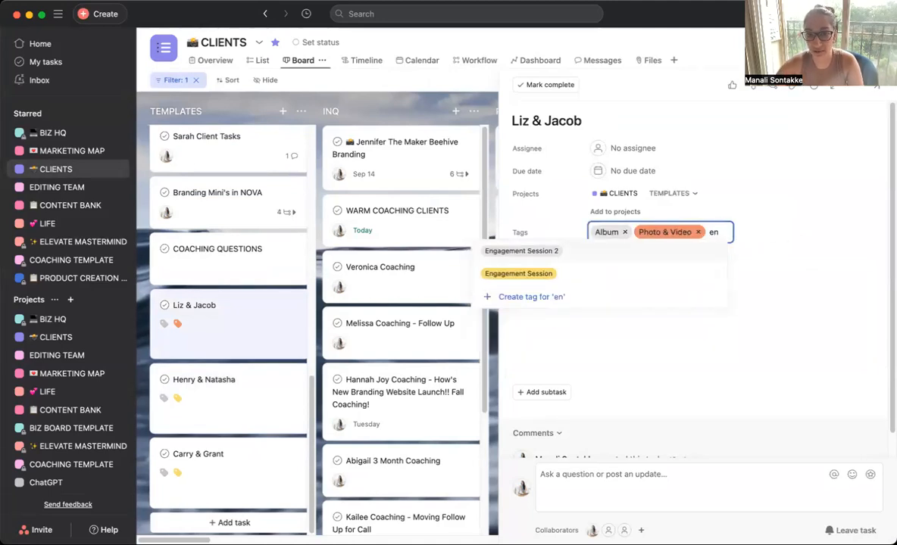
left_click(518, 272)
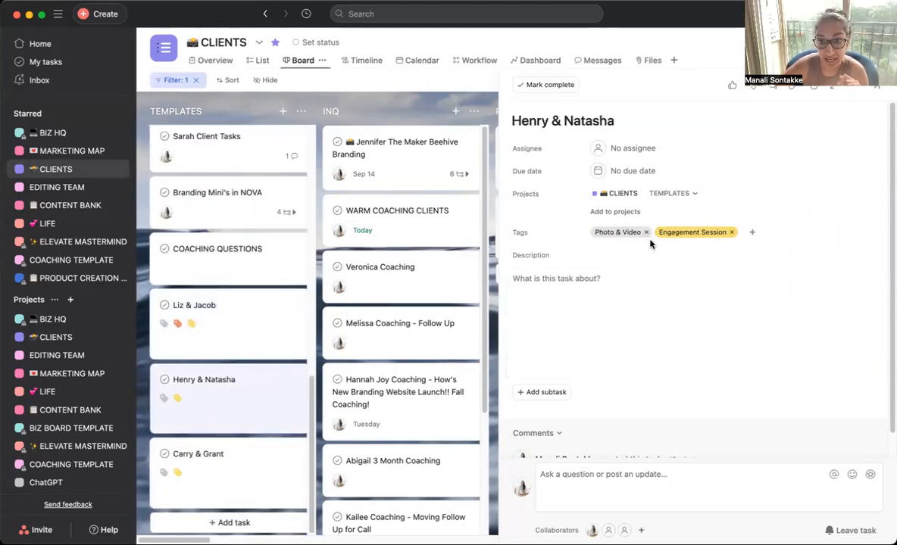
left_click(646, 232)
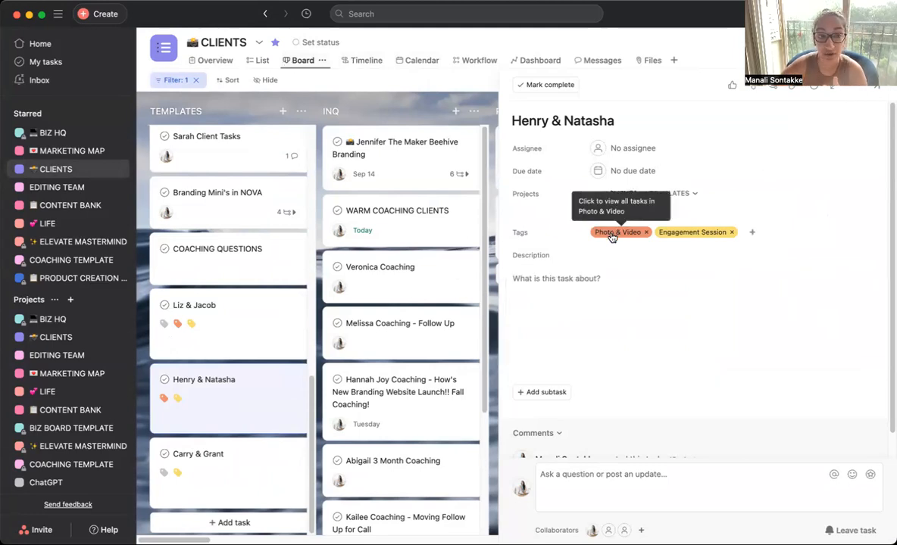
Step: Bring up the Photo & Video tag page listing its CLIENTS tasks
left_click(615, 233)
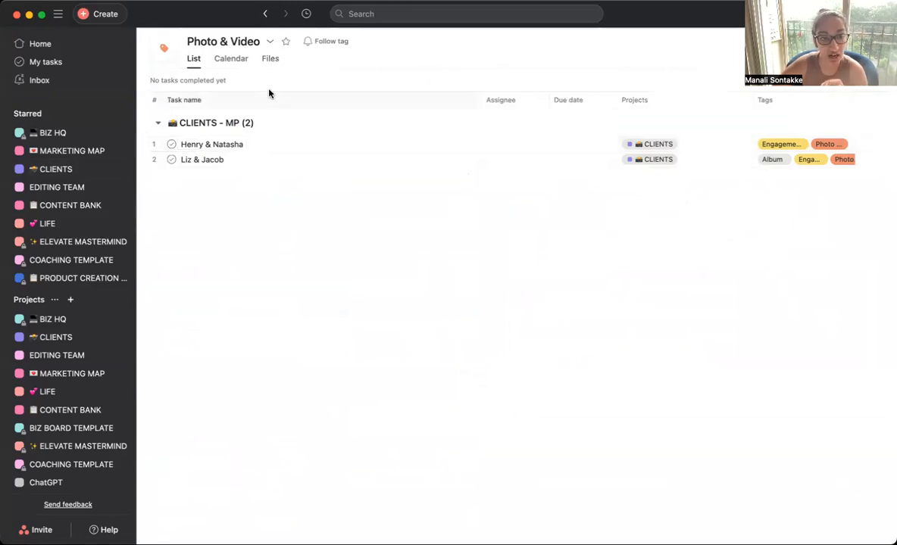
mouse_move(287, 249)
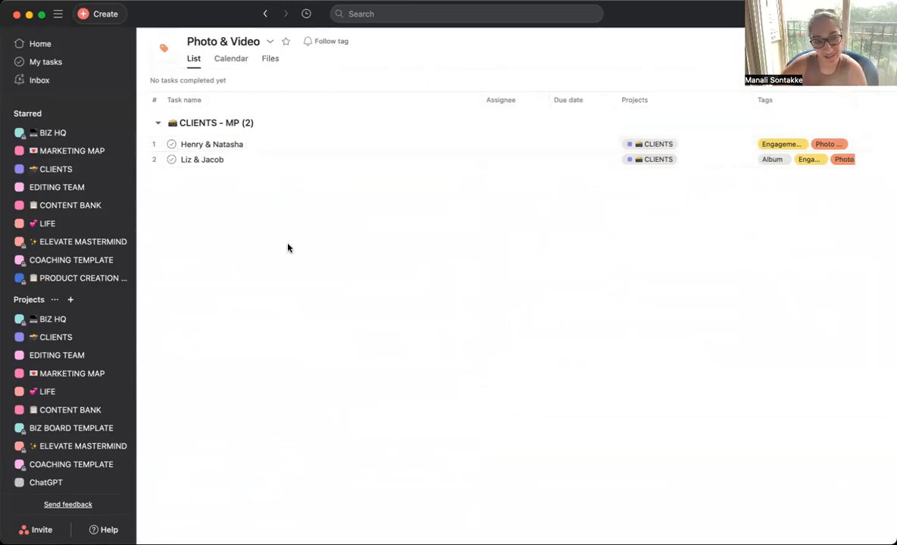
mouse_move(180, 113)
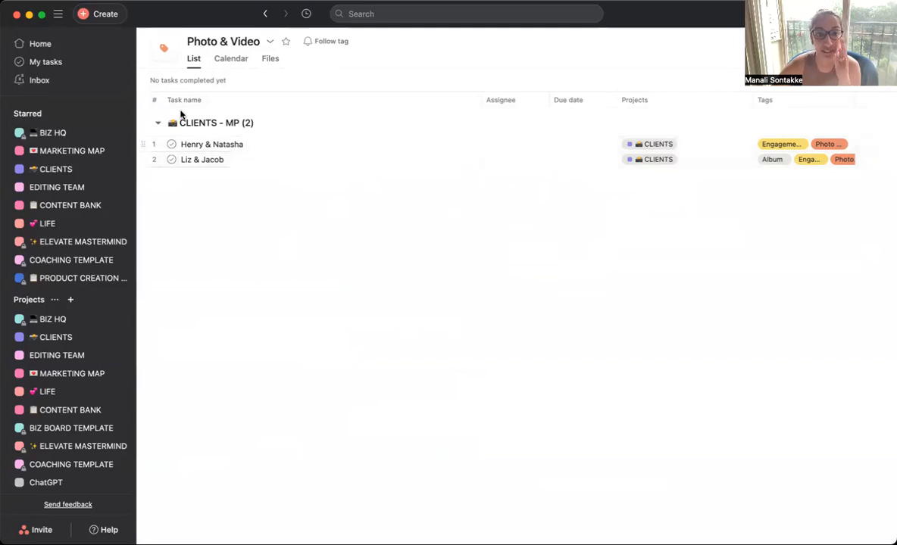
mouse_move(276, 159)
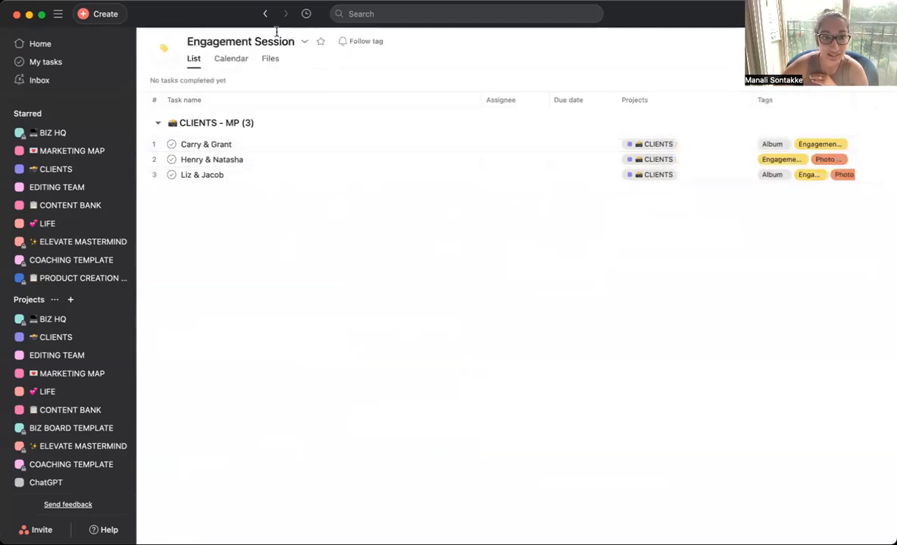
mouse_move(688, 501)
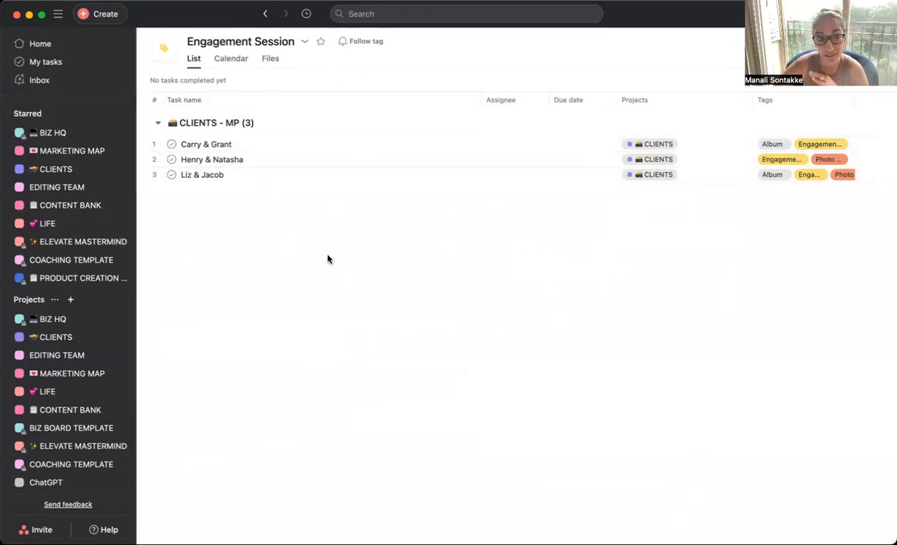
mouse_move(328, 238)
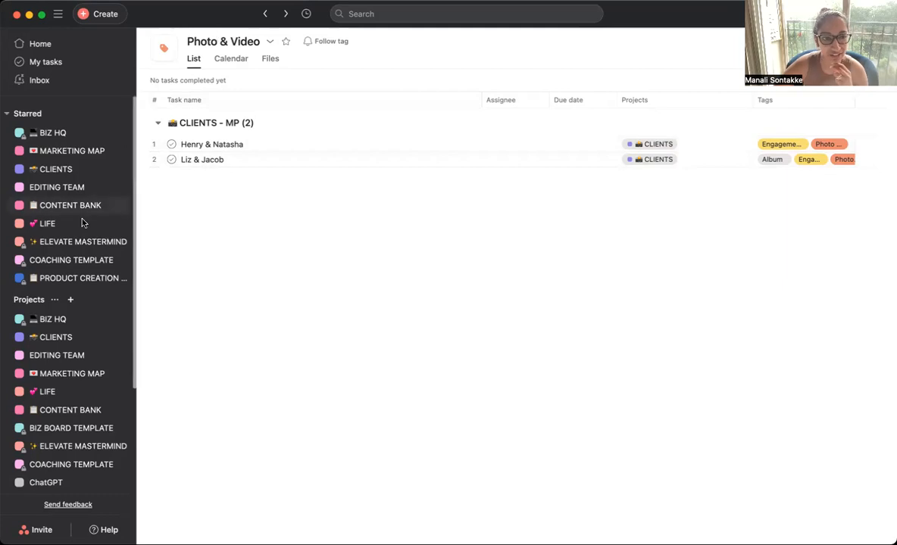
mouse_move(265, 227)
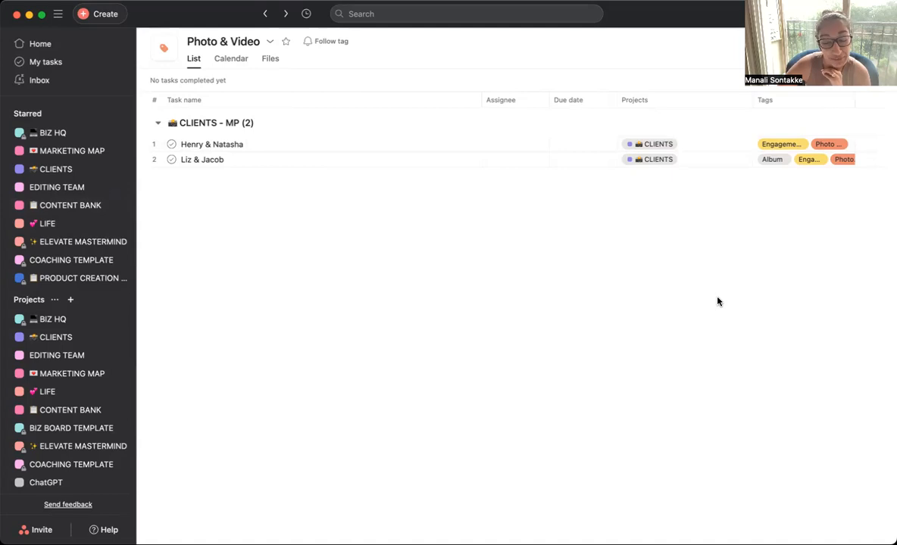
mouse_move(683, 318)
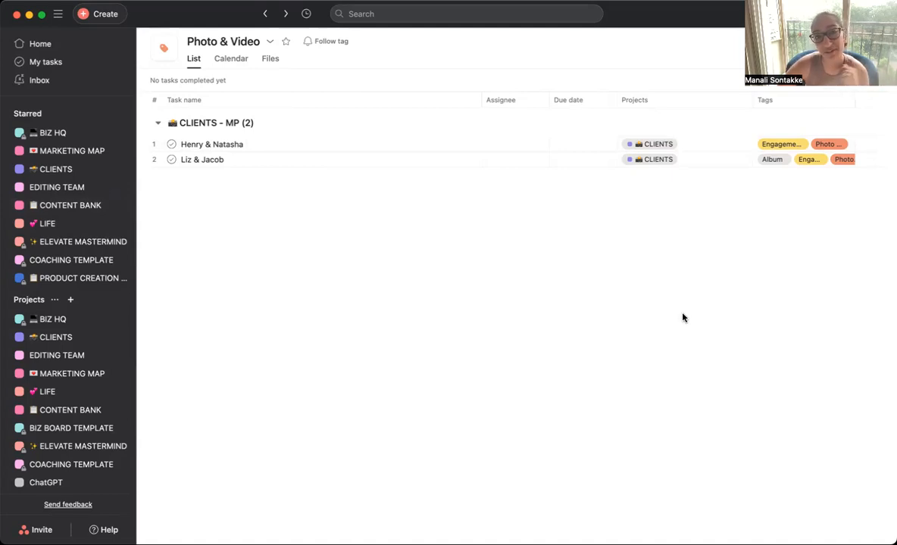